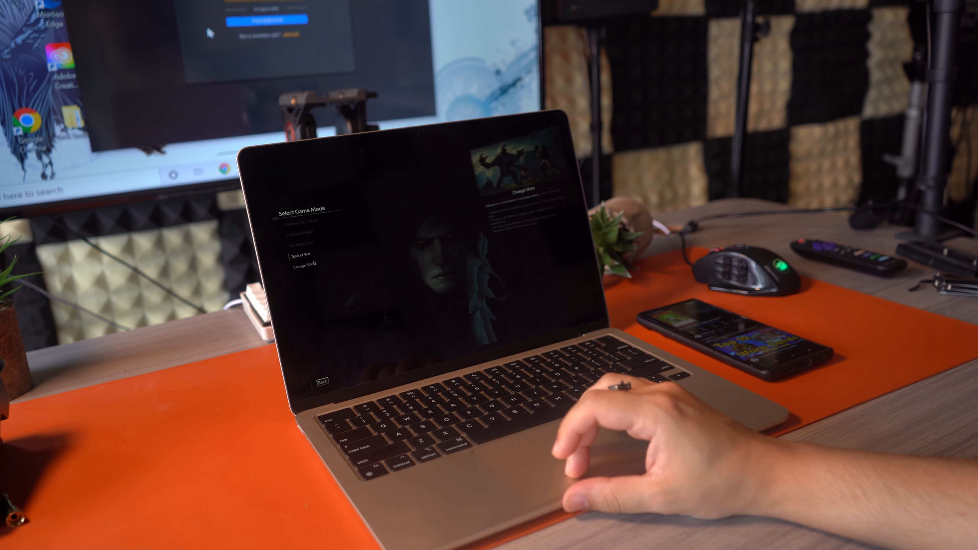
Enter Trials of War from the Select Game Mode menu, showing its trials and best scores
left_click(293, 254)
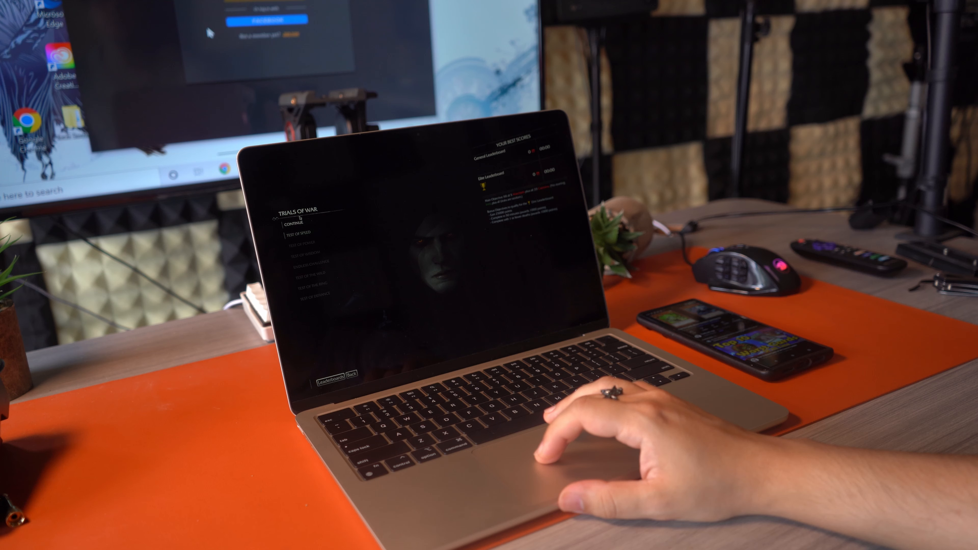